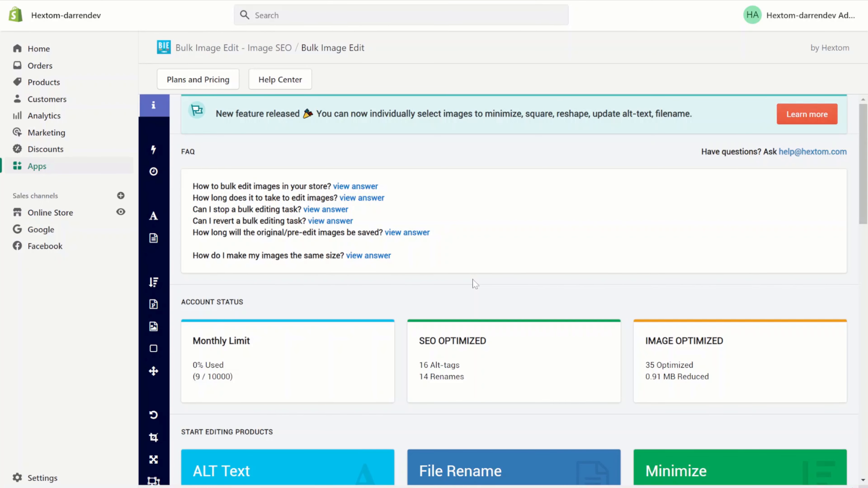
Scroll the app home page to reveal the editing and optimization tools.
scroll(down, 3)
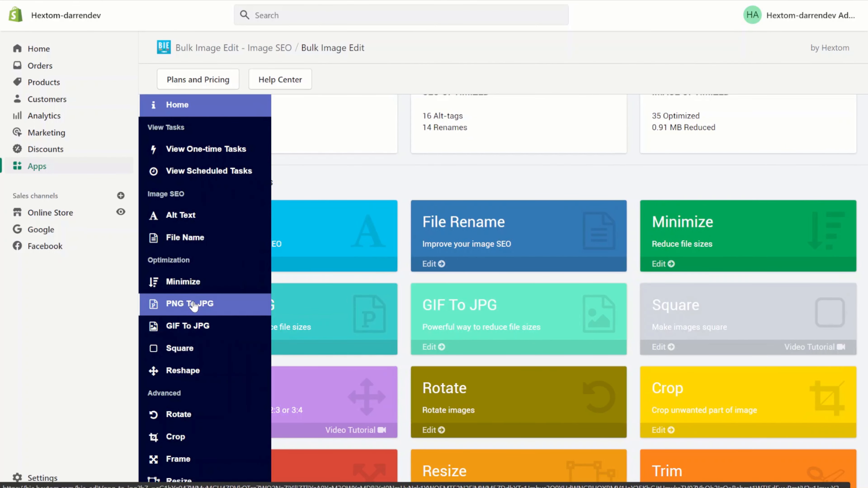
Launch the PNG To JPG tool from the Optimization section.
click(190, 304)
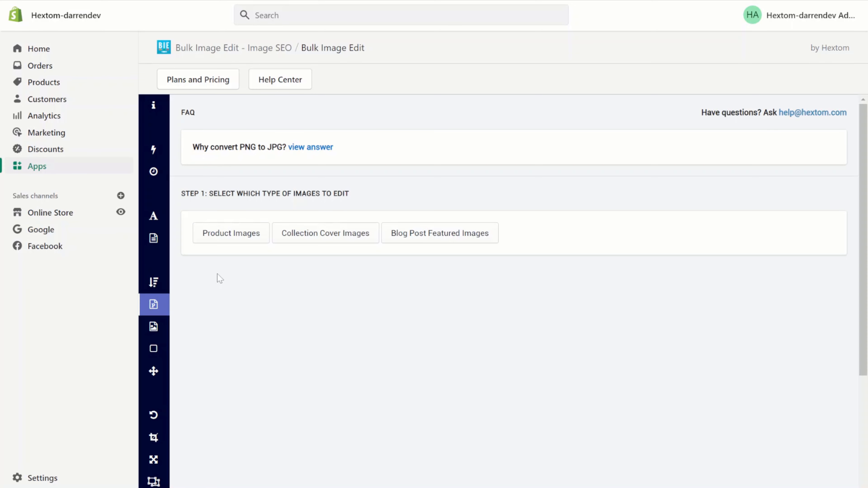
Target product images whose title contains 'shirt' and preview the matches.
click(230, 232)
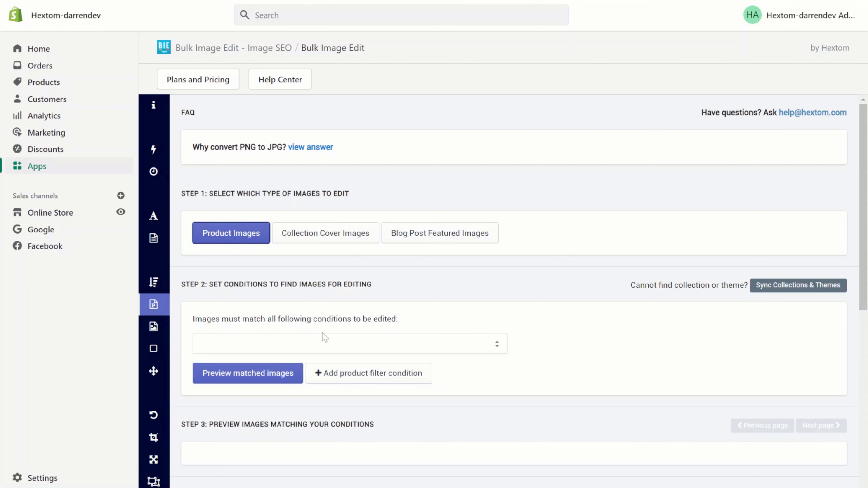
click(350, 343)
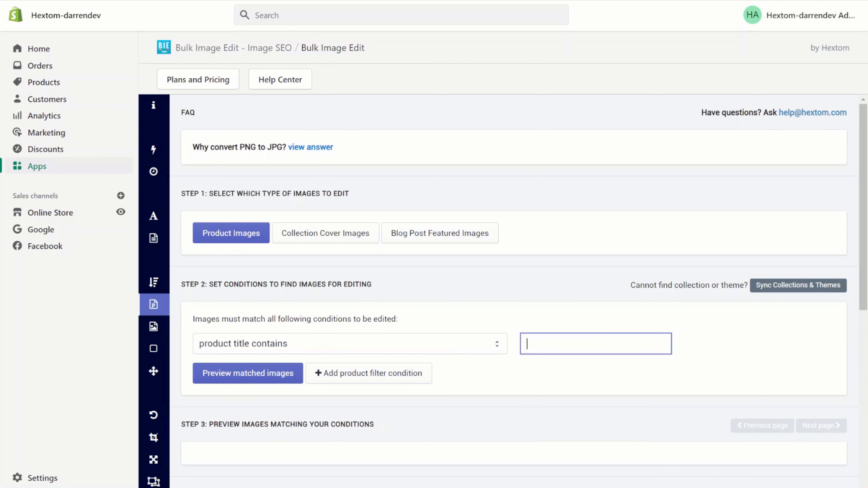
text(shirt)
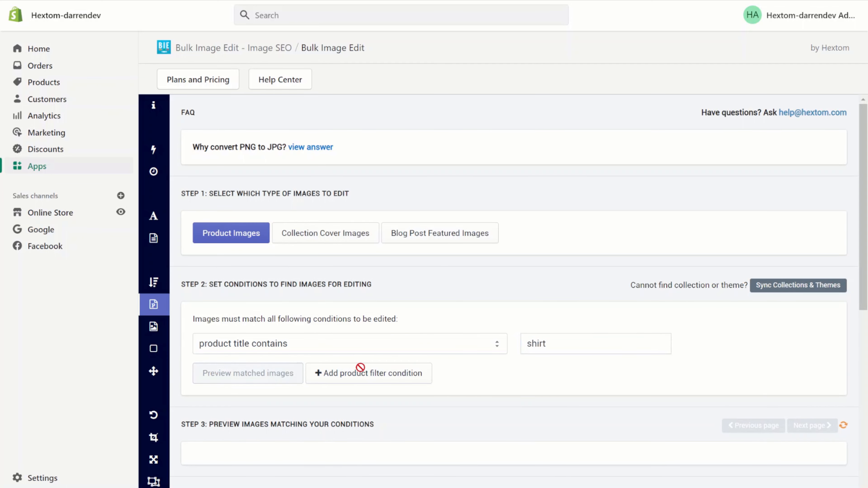
click(246, 372)
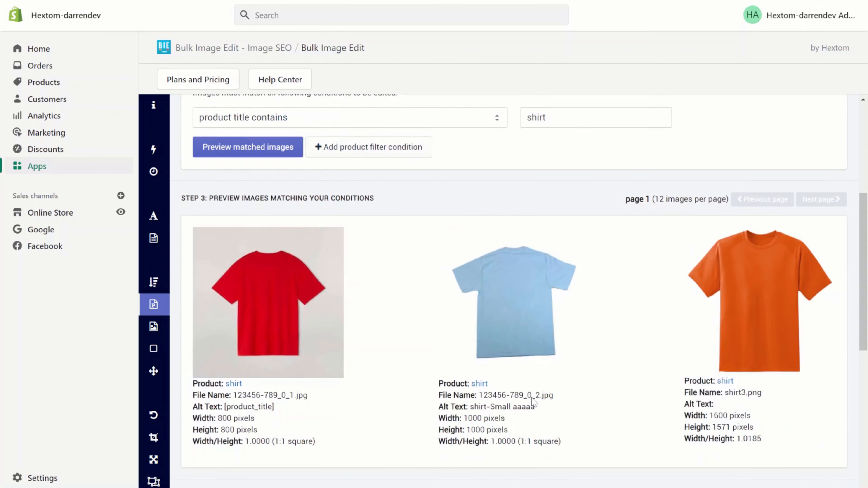
Choose 'change image format from PNG to JPG' and start the bulk edit.
scroll(down, 3)
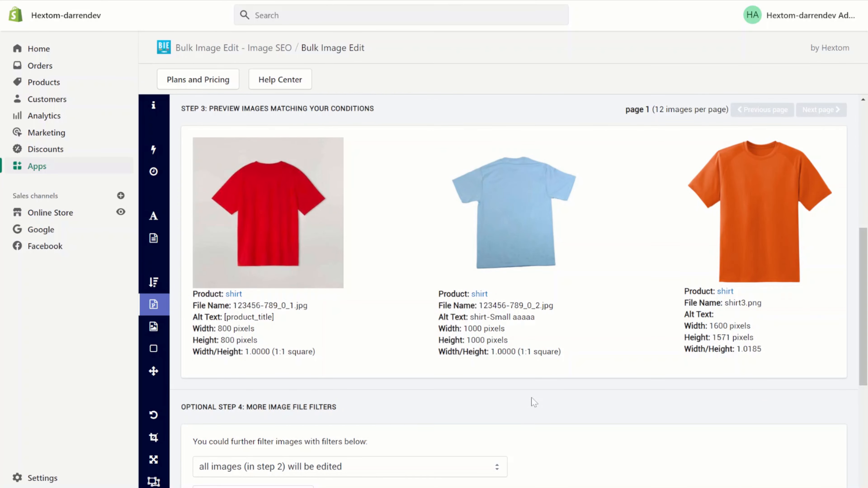
mouse_move(563, 327)
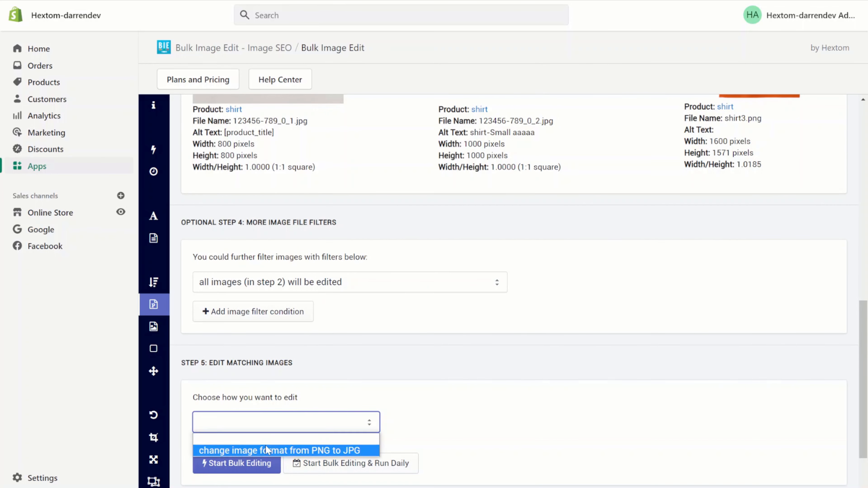
click(281, 451)
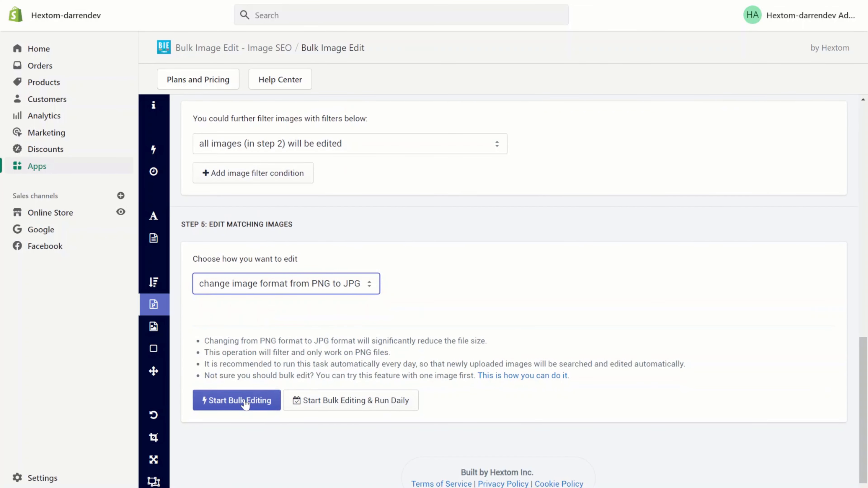
click(237, 400)
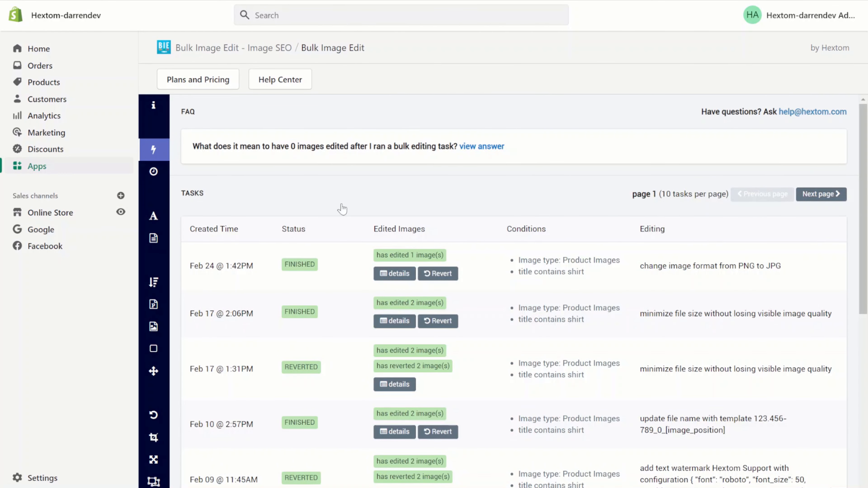
View the finished task's details showing the shirt image cut from 1917 KB to 82 KB.
click(394, 273)
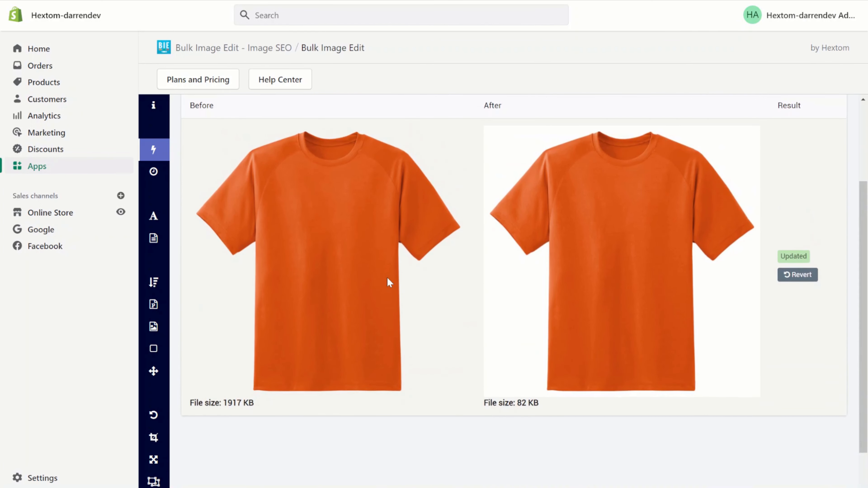
mouse_move(229, 412)
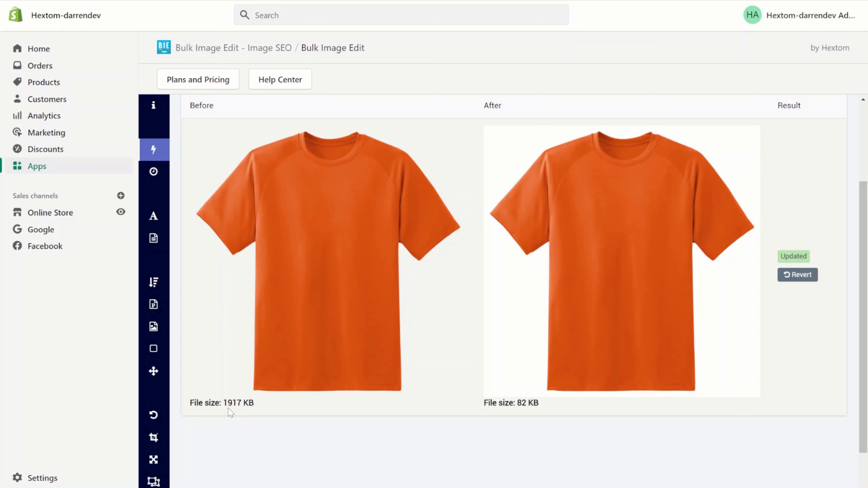
mouse_move(249, 415)
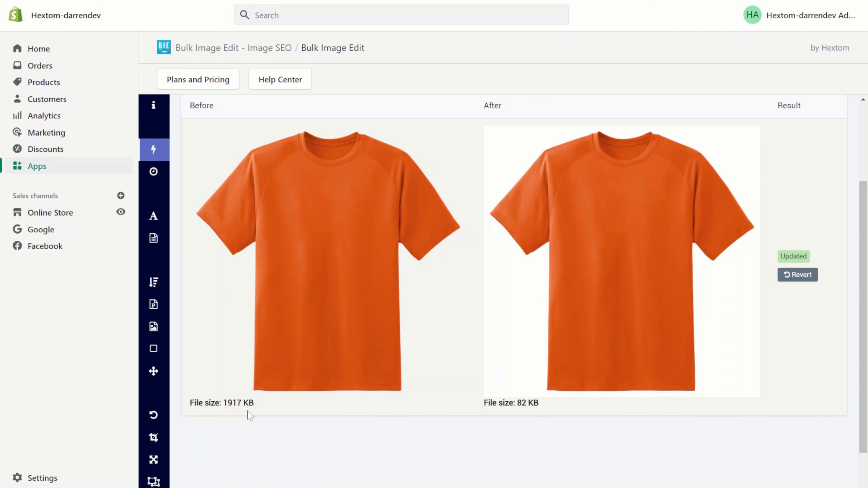
mouse_move(528, 413)
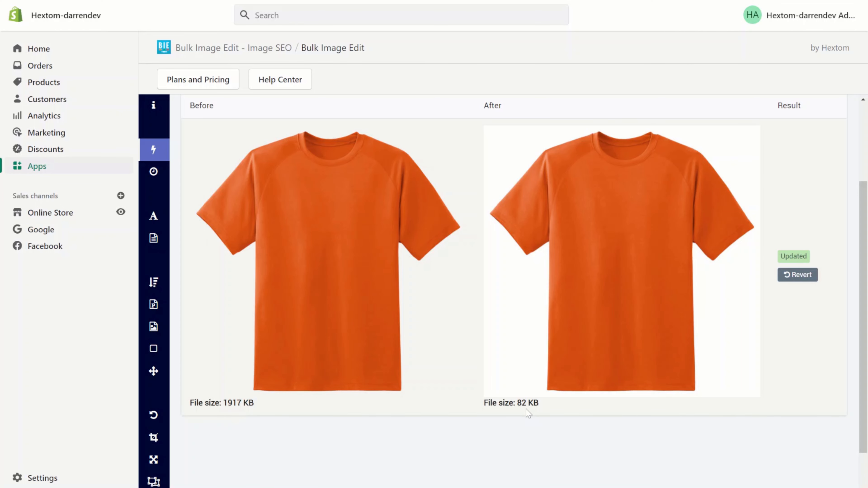